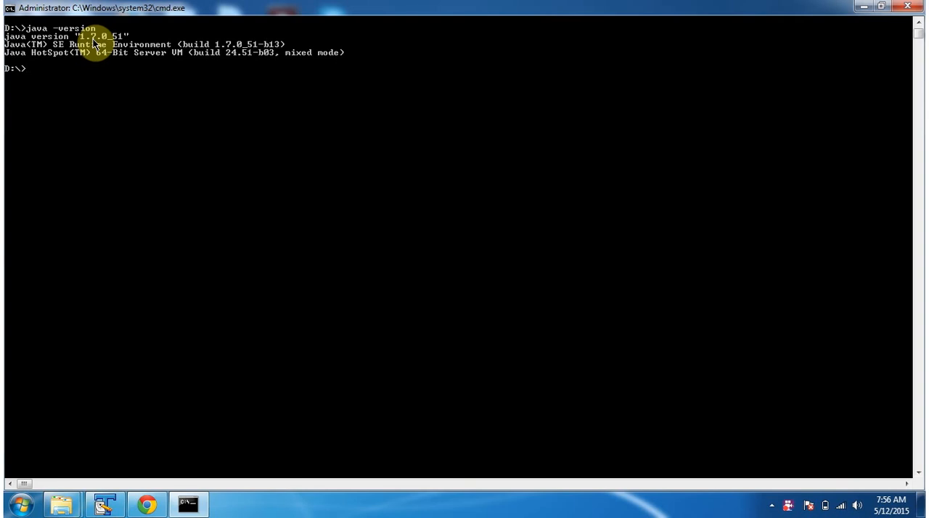
mouse_move(61, 503)
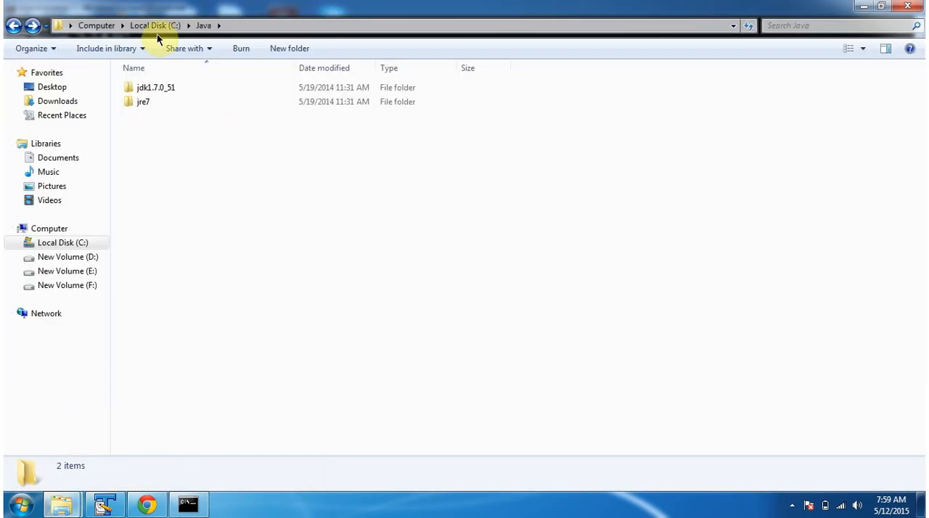
- Look inside the jre7 folder under C:\java and return to the java folder listing
click(156, 87)
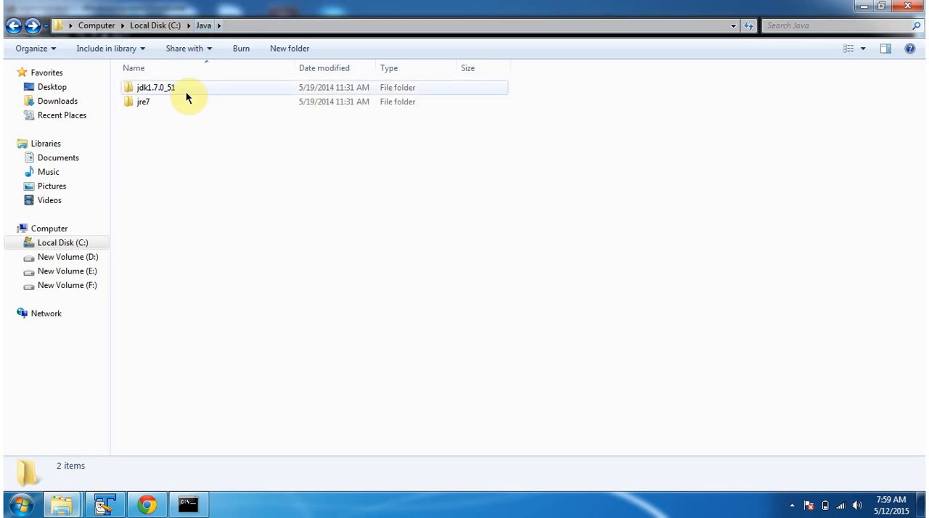
mouse_move(142, 102)
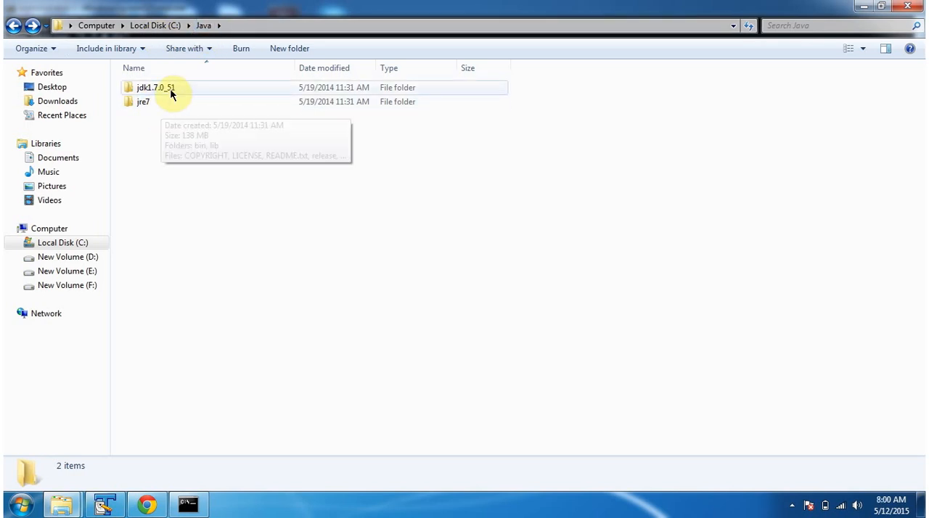
click(156, 88)
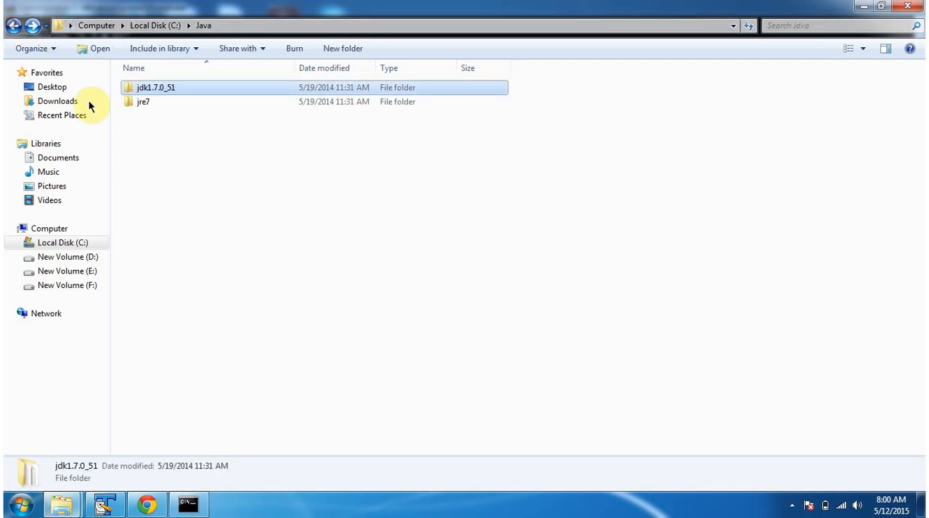
double_click(142, 101)
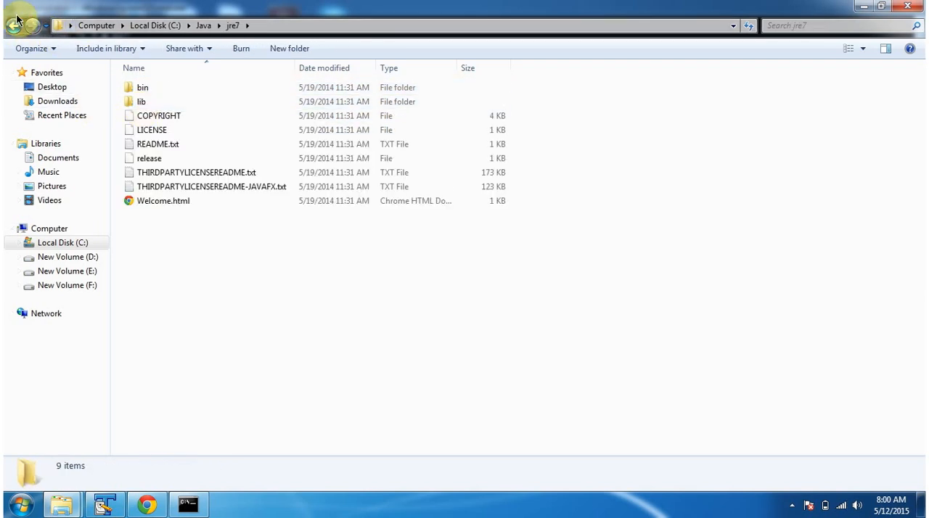
click(15, 26)
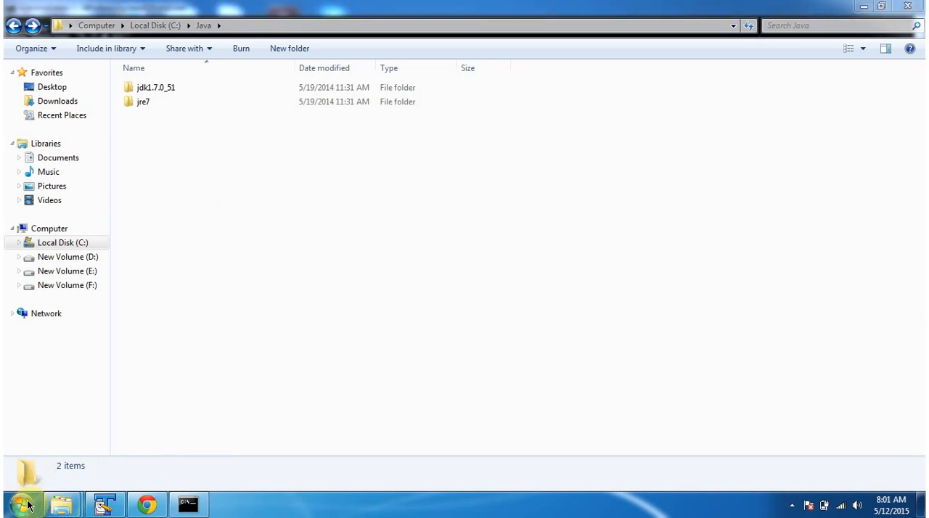
- Reach 'Uninstall a program' in Control Panel to list installed programs including both Java 7 entries
click(20, 504)
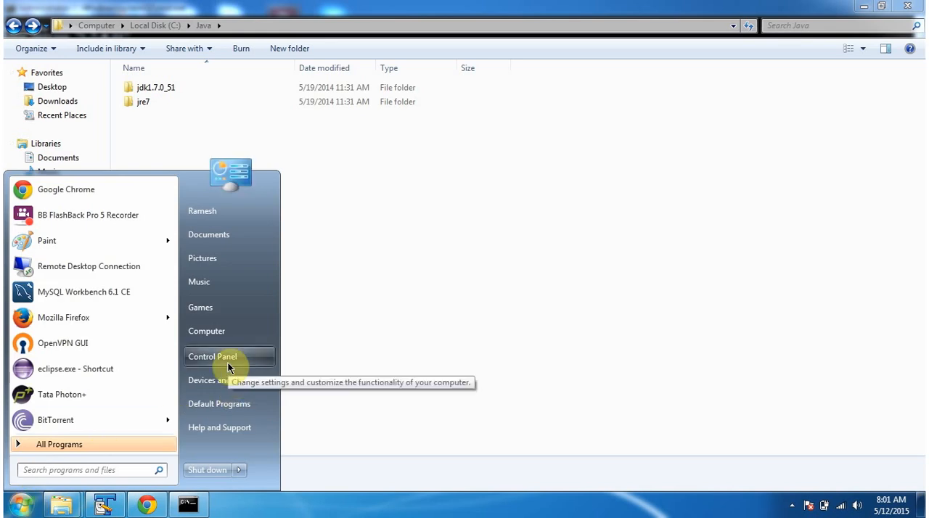
click(212, 357)
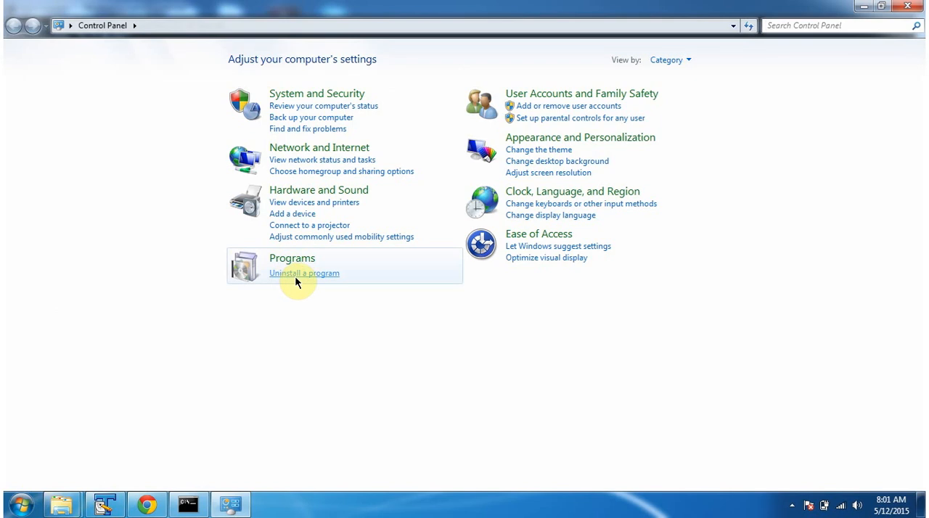
click(305, 273)
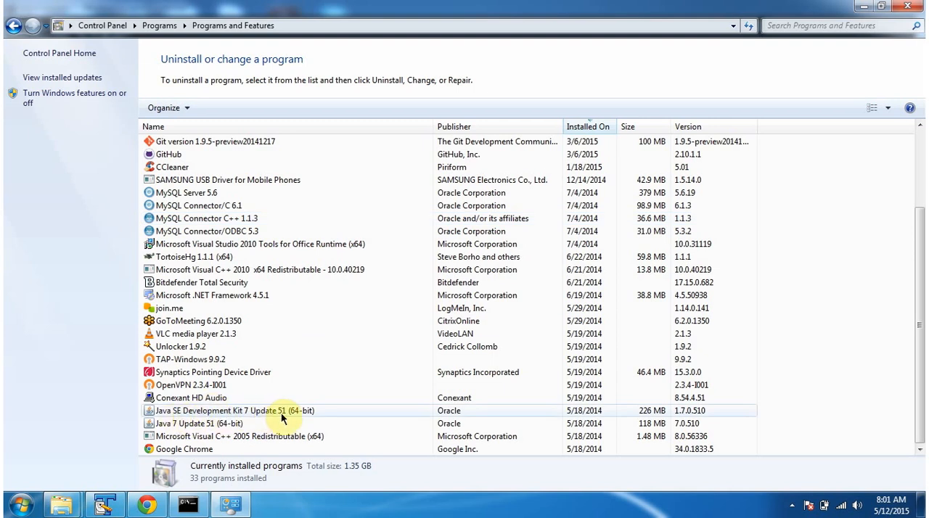
mouse_move(274, 418)
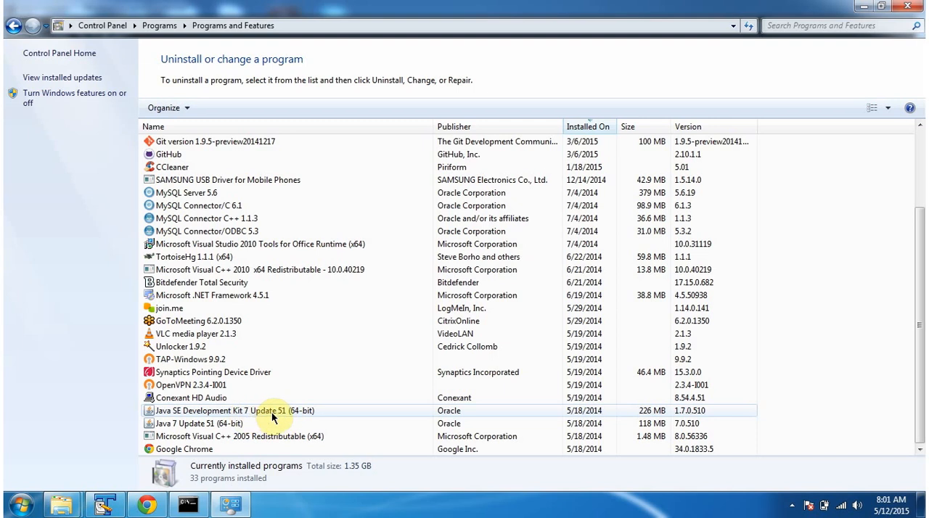
- Uninstall Java SE Development Kit 7 Update 51 (64-bit) and confirm the removal
right_click(233, 409)
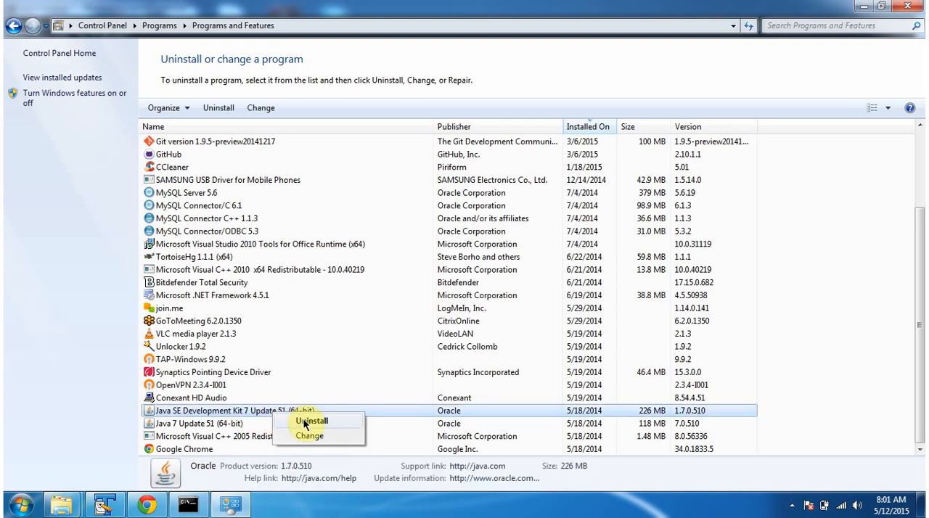
click(311, 421)
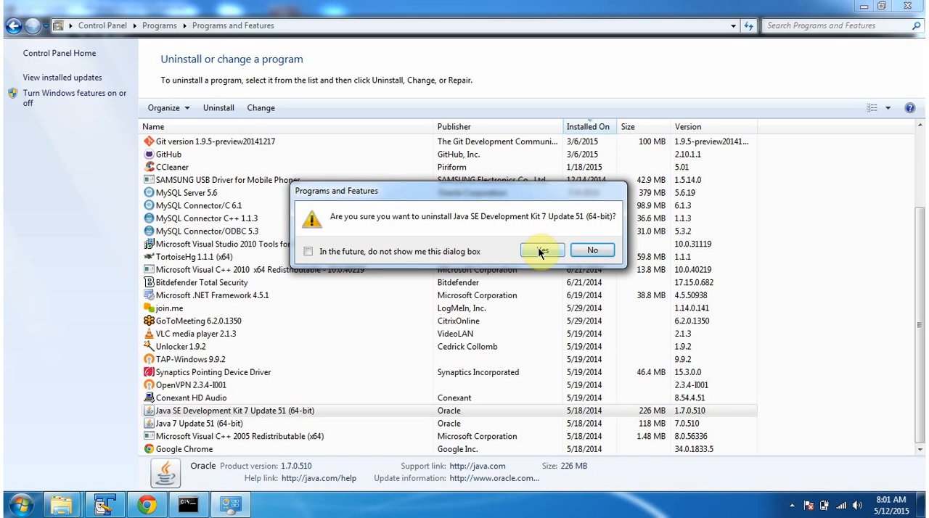
click(543, 250)
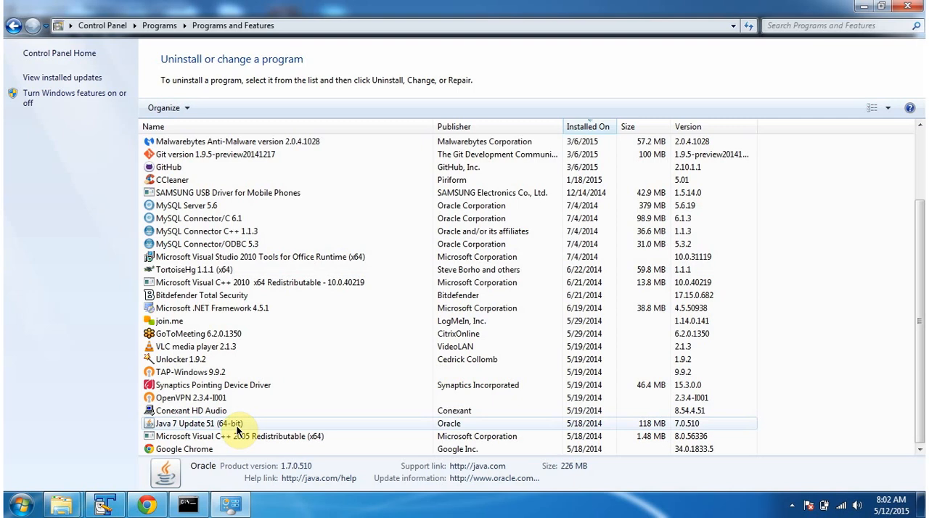
- Uninstall Java 7 Update 51 (64-bit) and confirm, leaving C:\java empty
click(217, 424)
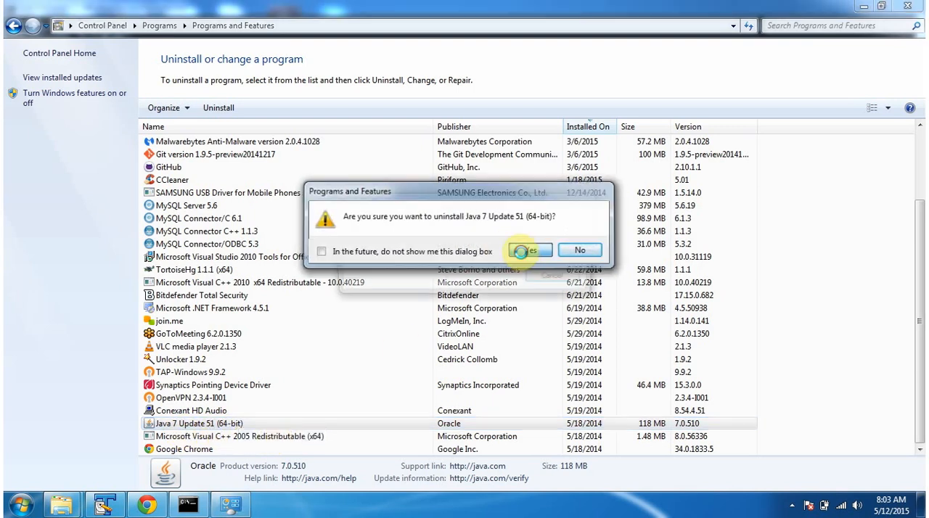
click(534, 249)
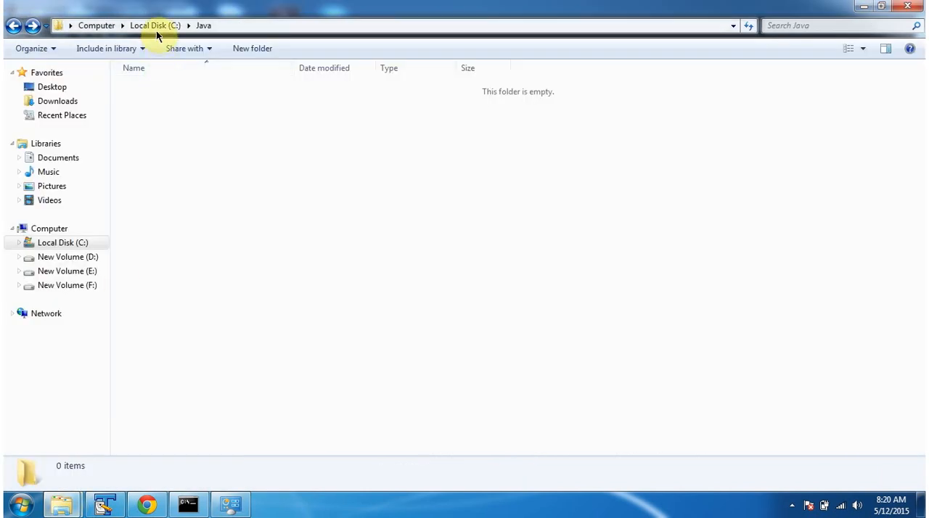
mouse_move(165, 92)
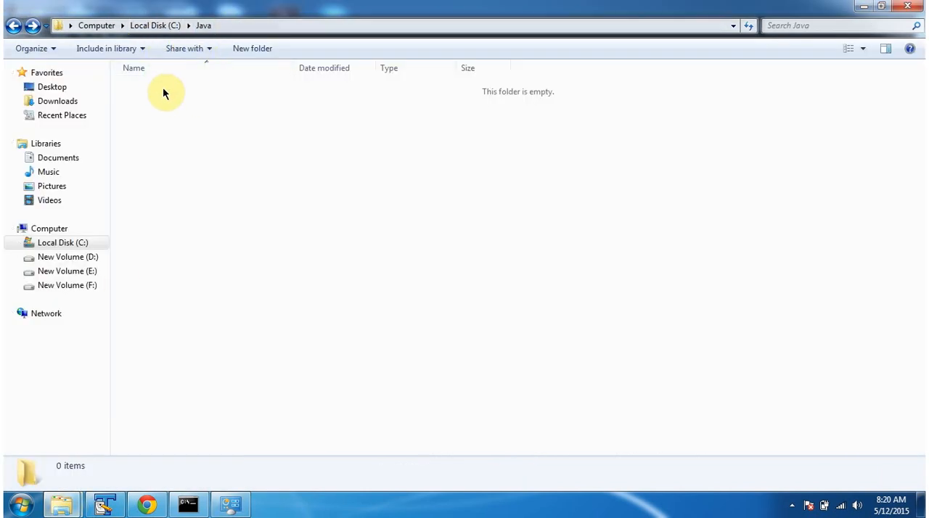
mouse_move(215, 110)
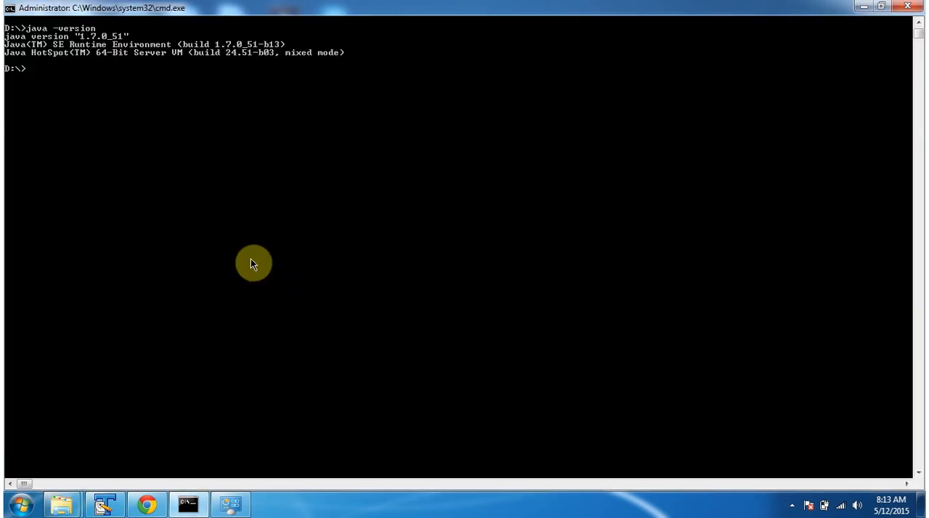
- Enter 'java -version' in the command prompt to re-check the installed Java
text(java -version)
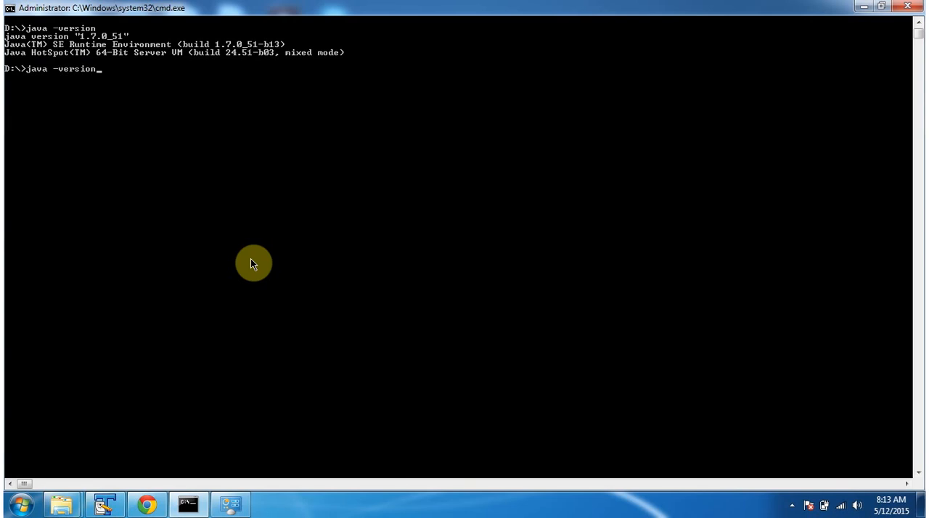